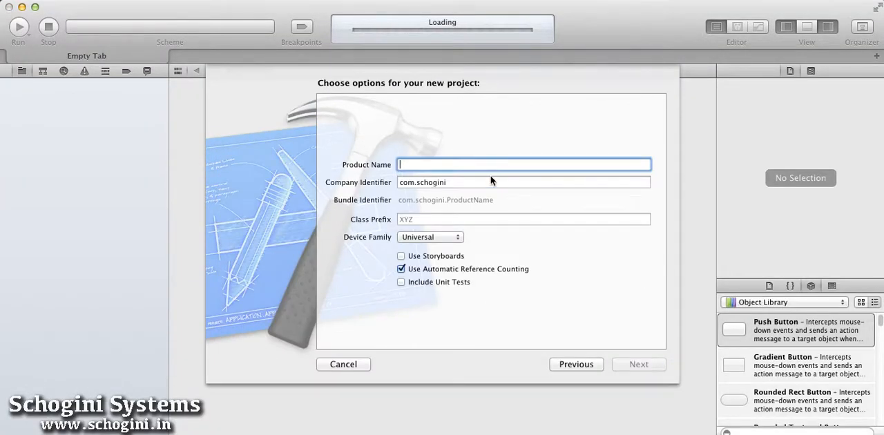
Name the product 'UITextView - Create Programmatically' and create it in the Schogini Tutorials folder.
type("UIText")
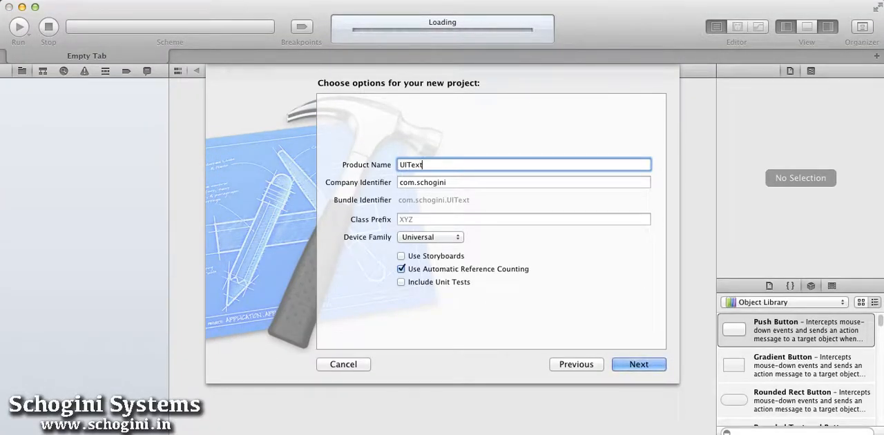
type("View")
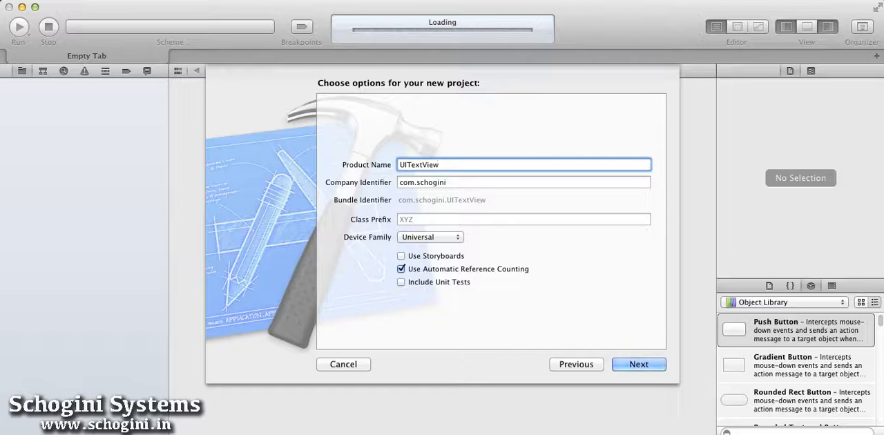
type("- Create Programm")
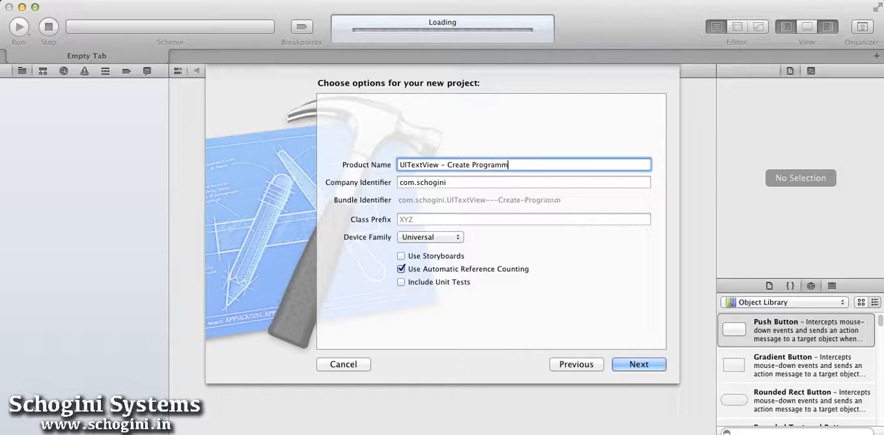
left_click(639, 365)
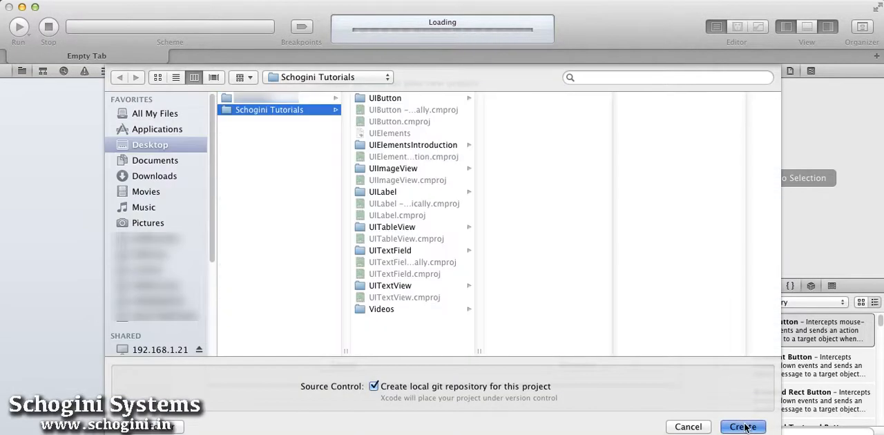
left_click(743, 427)
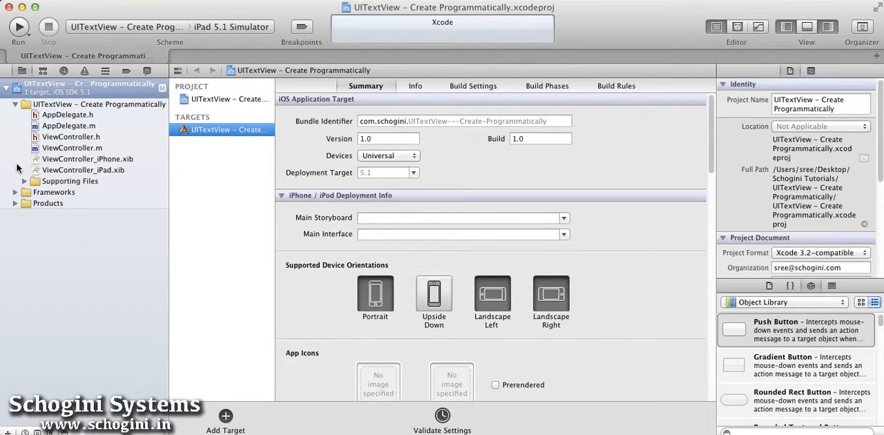
Select ViewController.m in the navigator for editing.
left_click(72, 146)
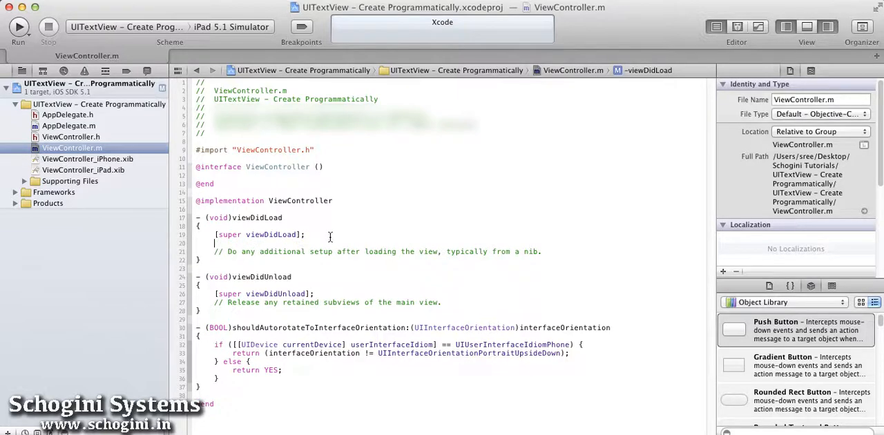
Allocate UITextView *tView with a frame and set its backgroundColor to [UIColor greenColor].
type("UITextView")
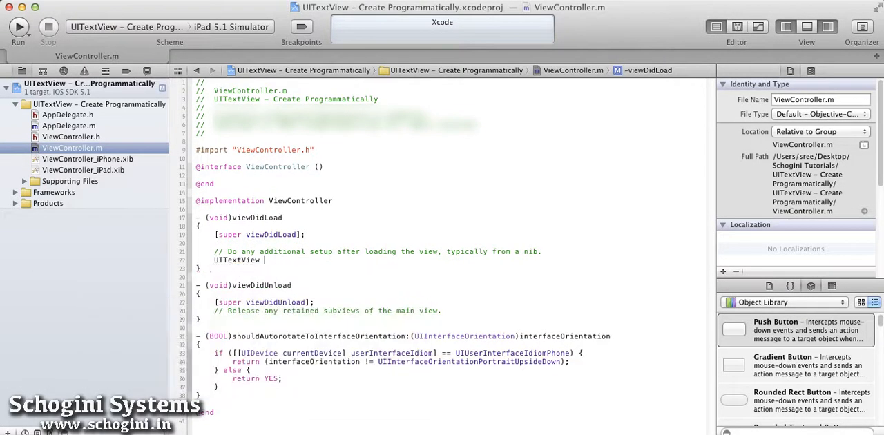
type("*tV")
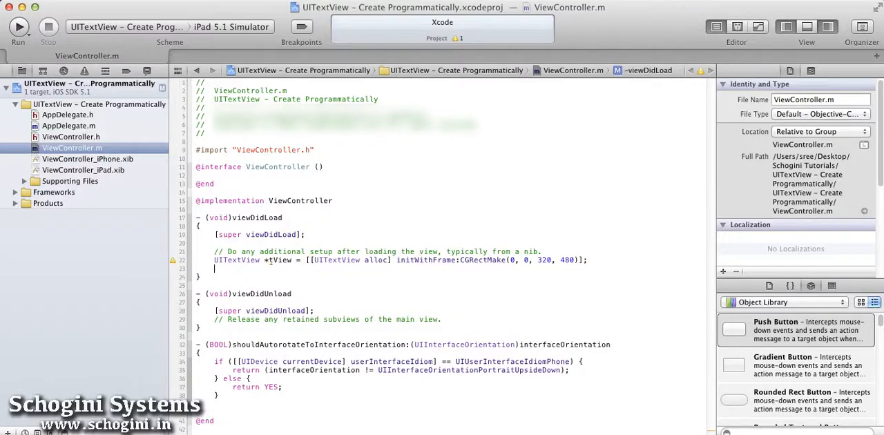
type("tView.backgroundColor =")
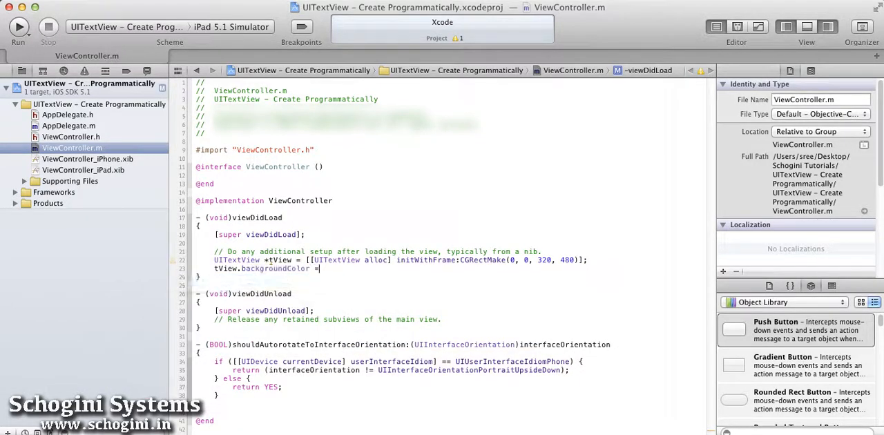
type("[UIColor g")
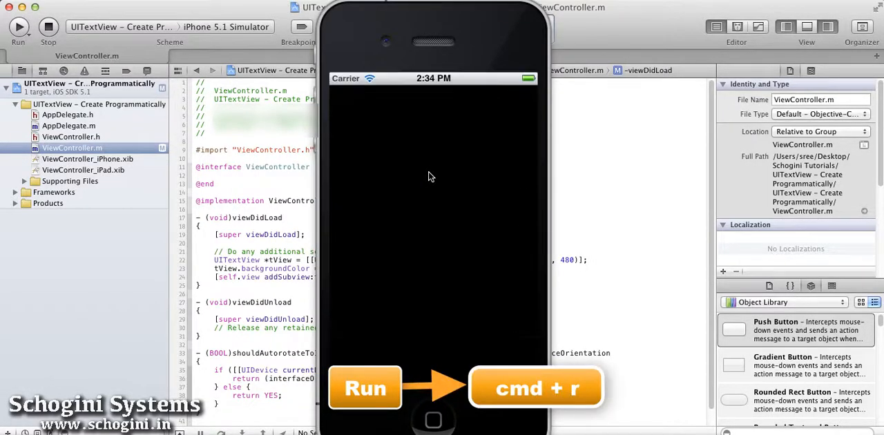
Run the app, type into the green text view with a return, then quit back to the code.
left_click(17, 30)
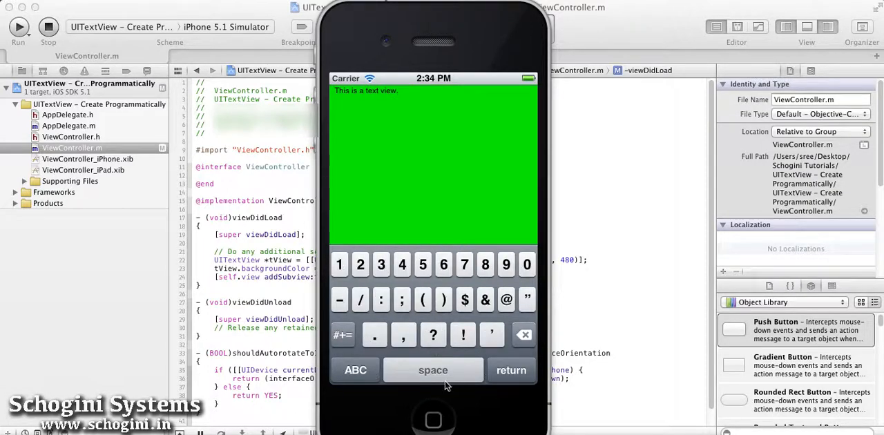
left_click(355, 370)
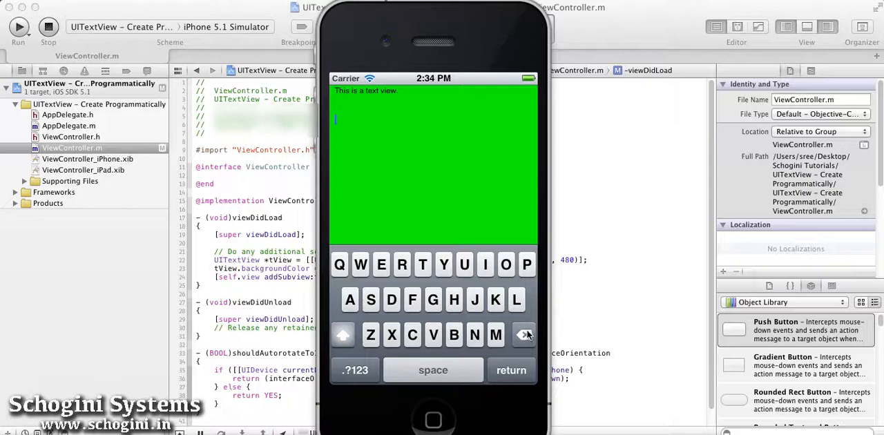
left_click(47, 28)
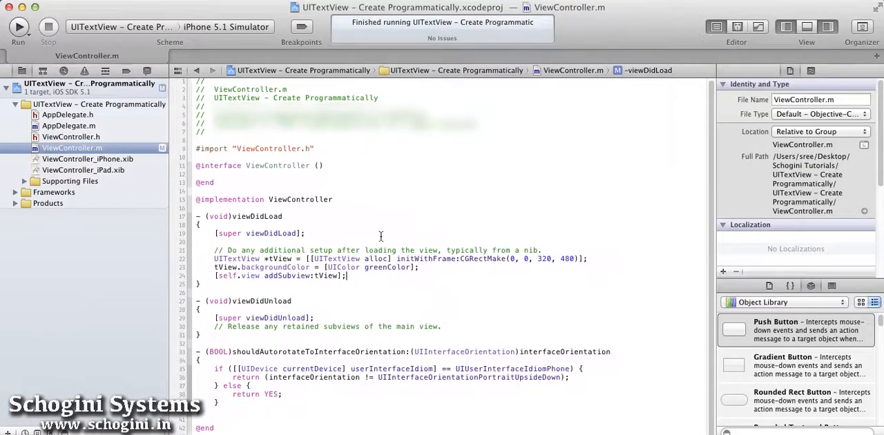
mouse_move(389, 284)
type("tView.")
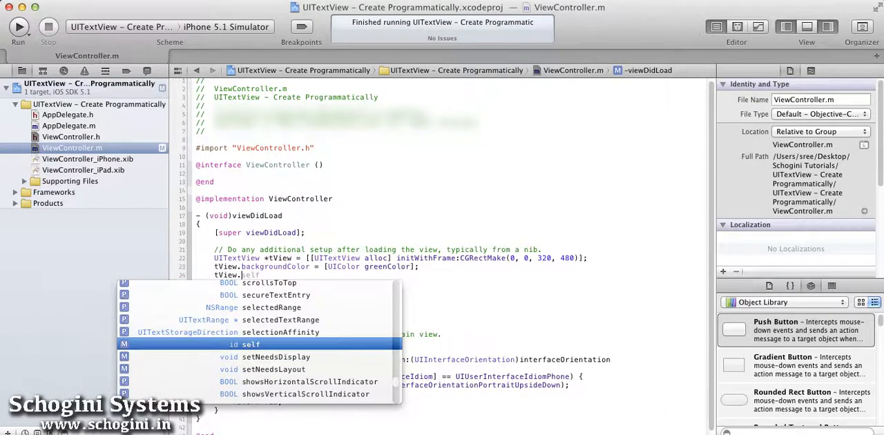
Add [tView setDelegate:self]; and begin a (BOOL) textView delegate method stub.
type("setFont")
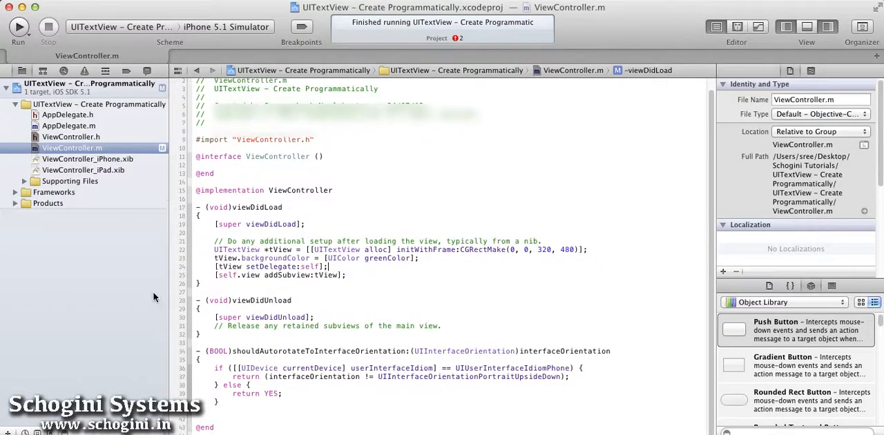
type("(BOOL)")
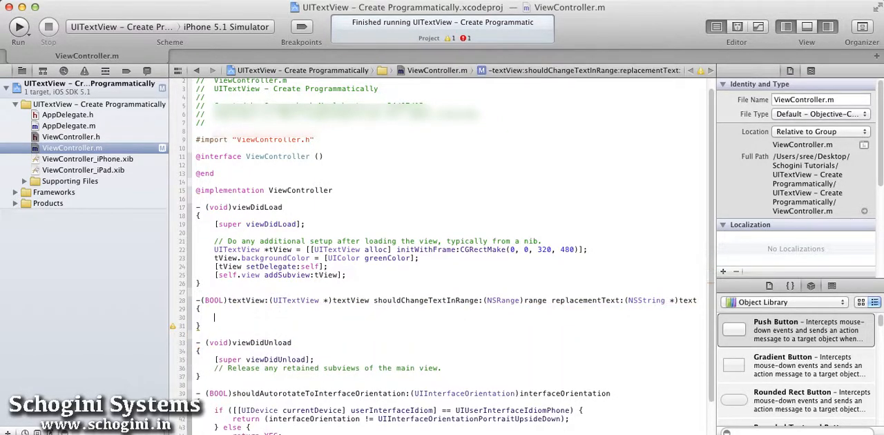
Test [text isEqualToString:@"\n"] in shouldChangeTextInRange and confirm <UITextViewDelegate> in ViewController.h.
type("if")
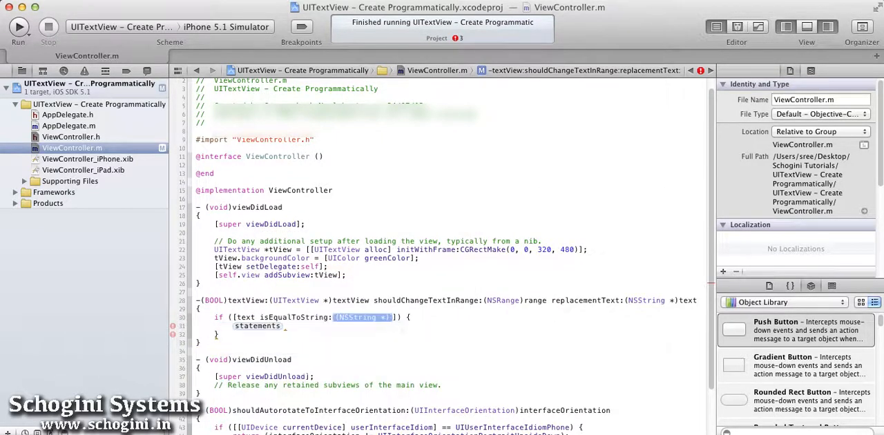
type("@\"\\n\"")
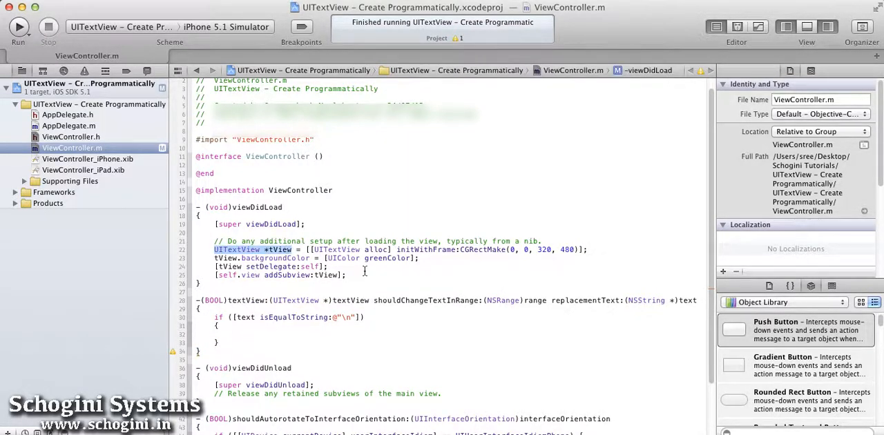
left_click(70, 137)
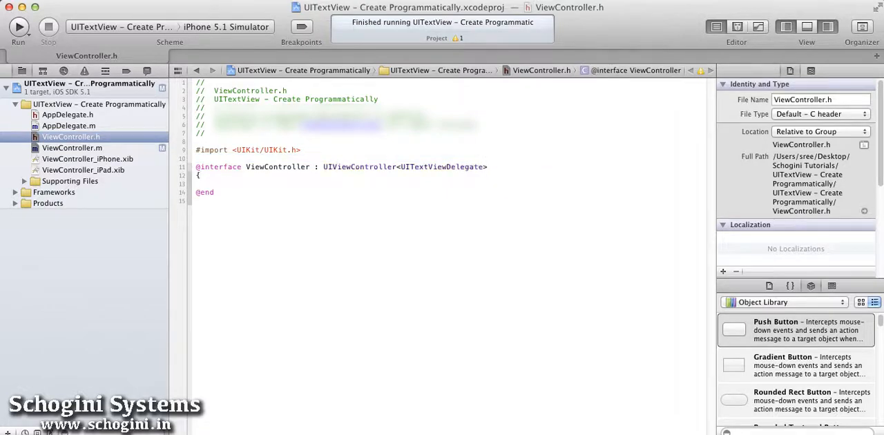
left_click(72, 148)
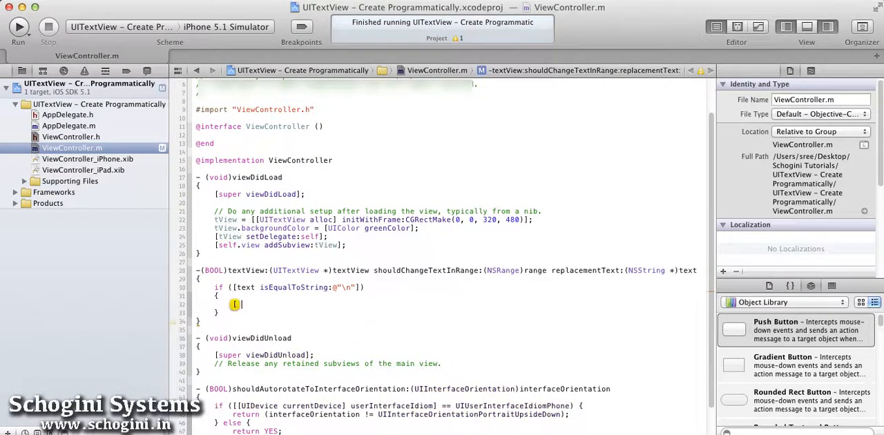
On newline call [tView resignFirstResponder] and return NO; otherwise return YES.
type("tView resignFirstResponder];")
type("return n")
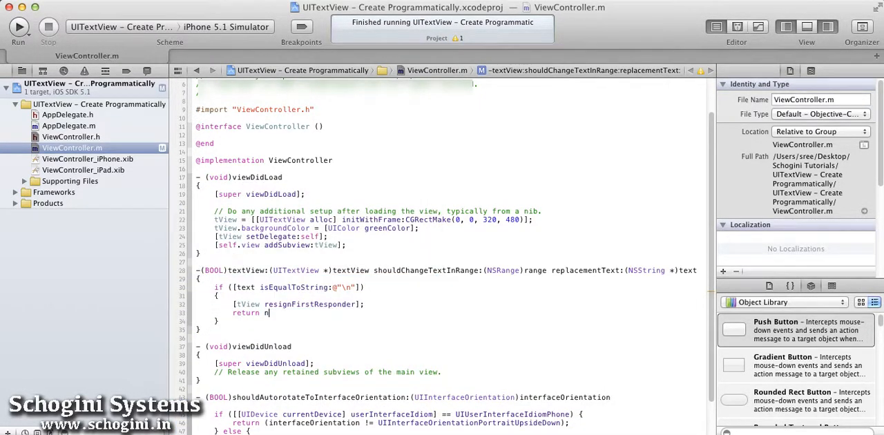
type("O;")
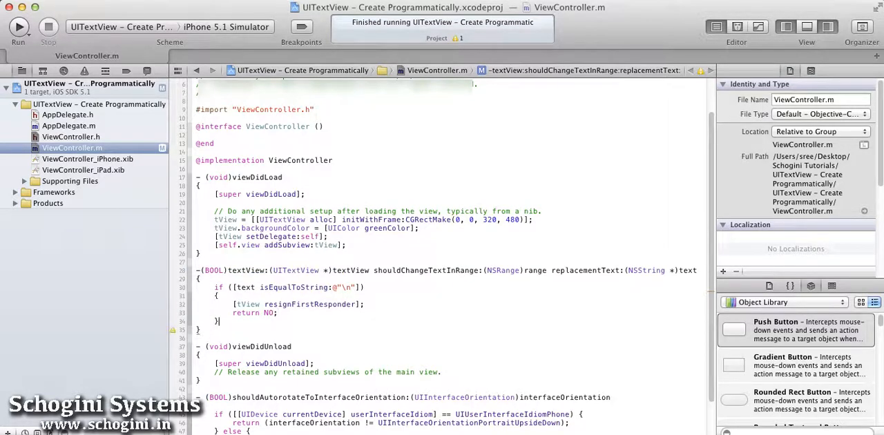
type("return expression;")
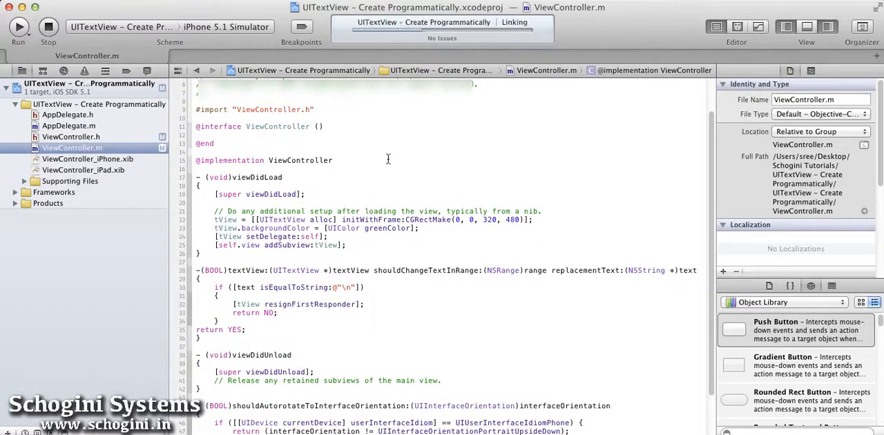
Set tView.text, textColor redColor and textAlignment UITextAlignmentCenter, then run in Simulator.
left_click(23, 30)
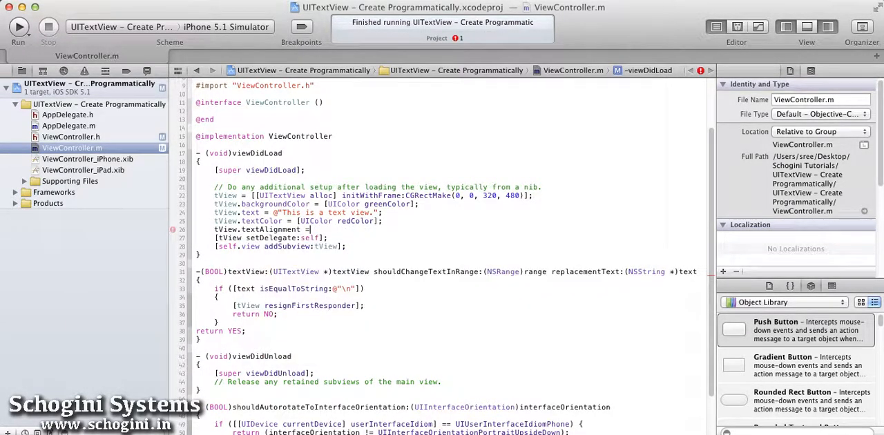
type("UIText")
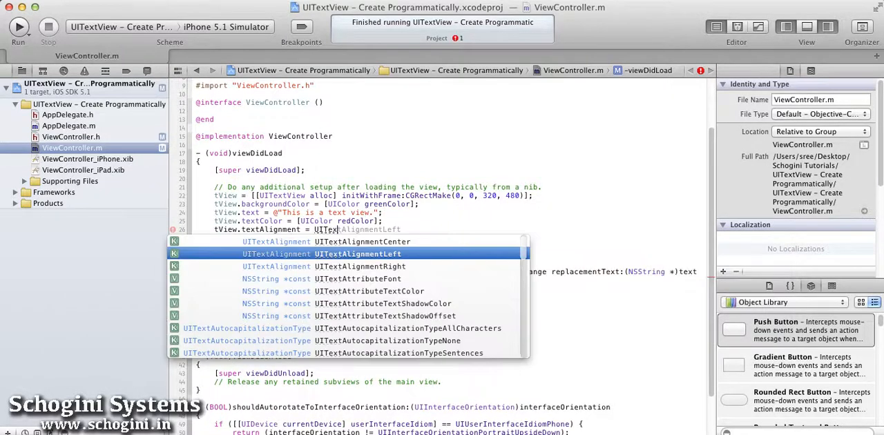
left_click(361, 240)
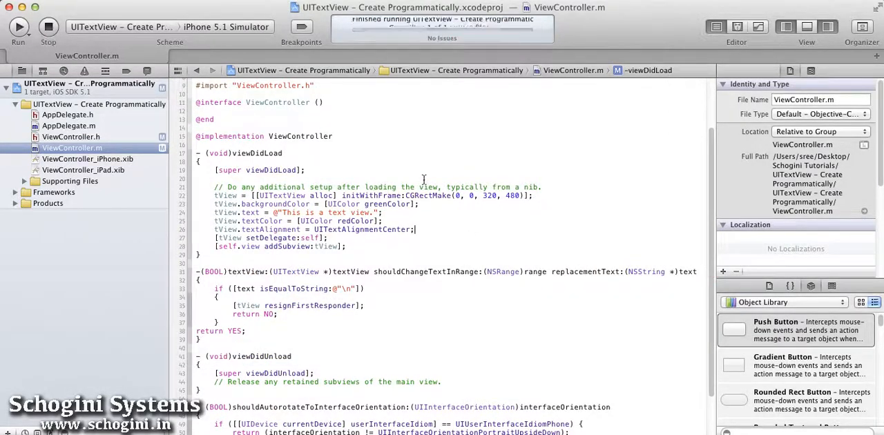
left_click(22, 22)
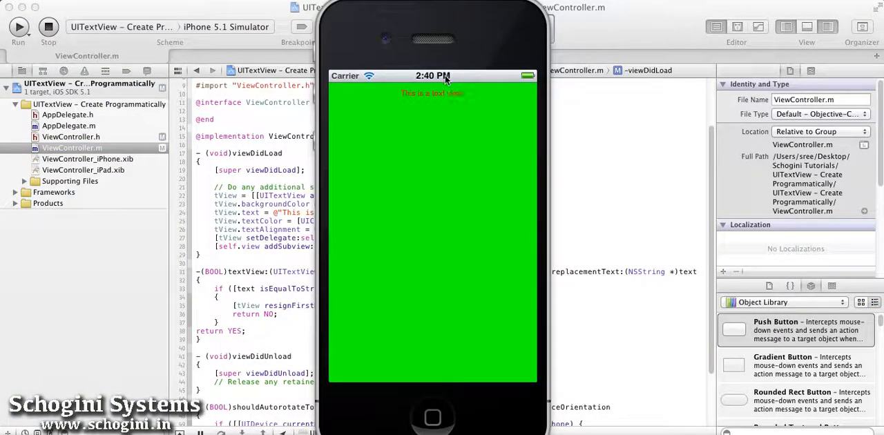